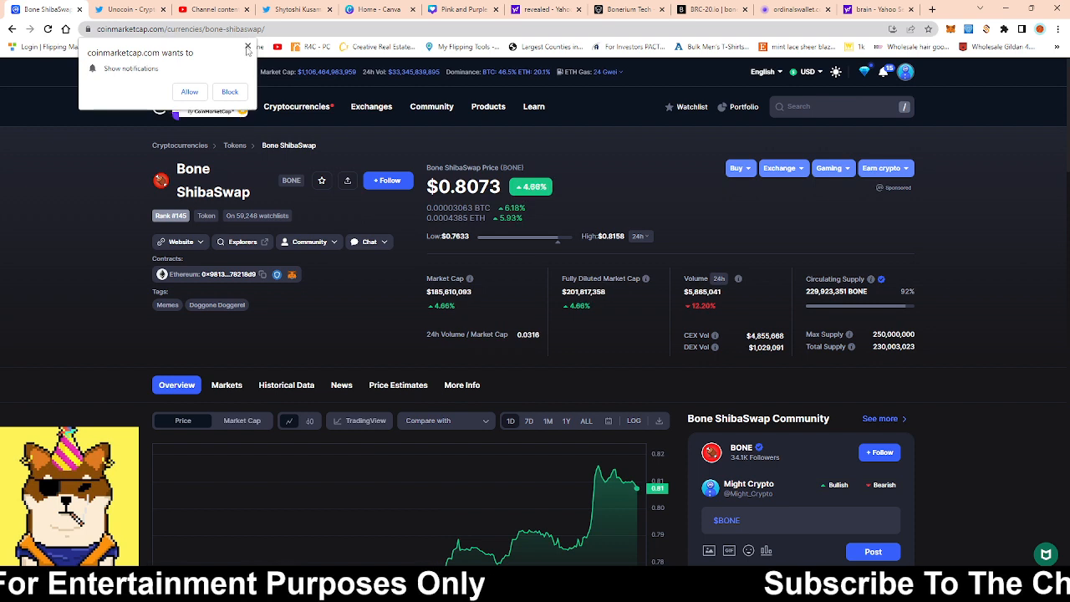
Dismiss the notification permission popup over the Bone ShibaSwap price page
click(248, 46)
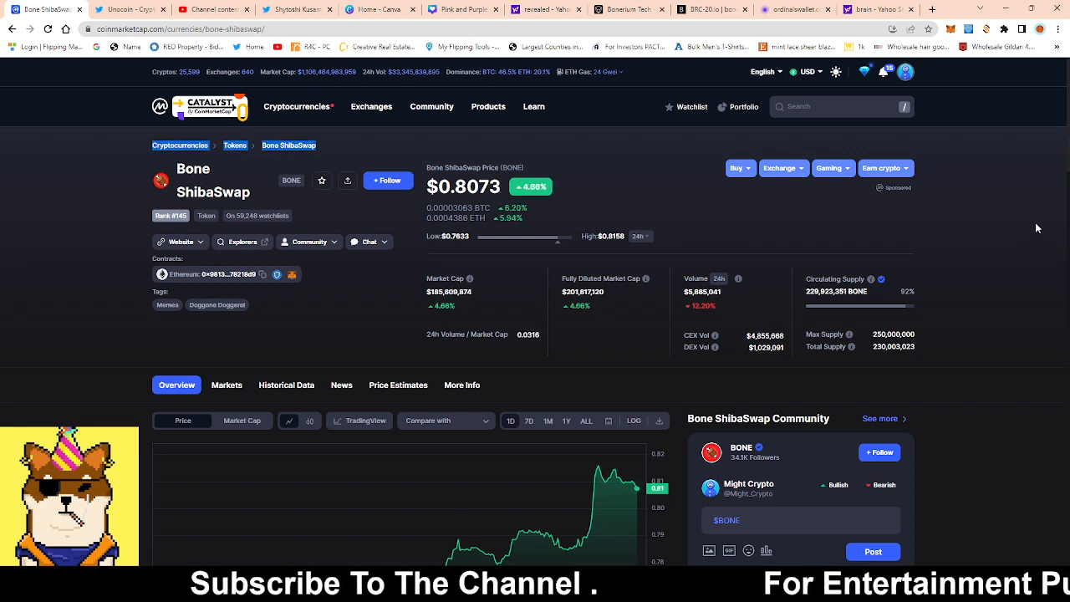
scroll(down, 3)
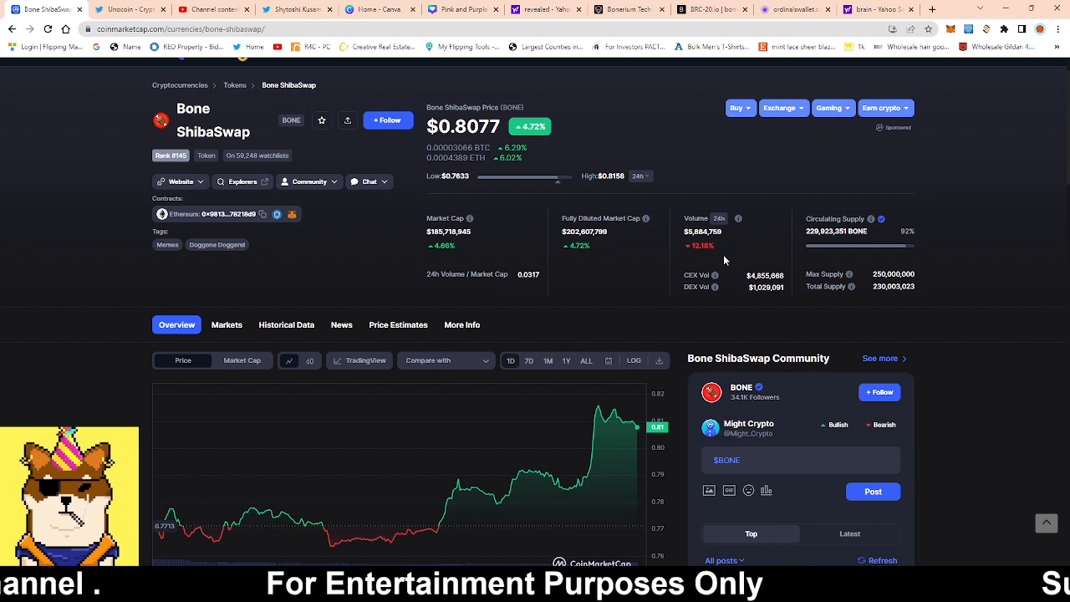
mouse_move(645, 265)
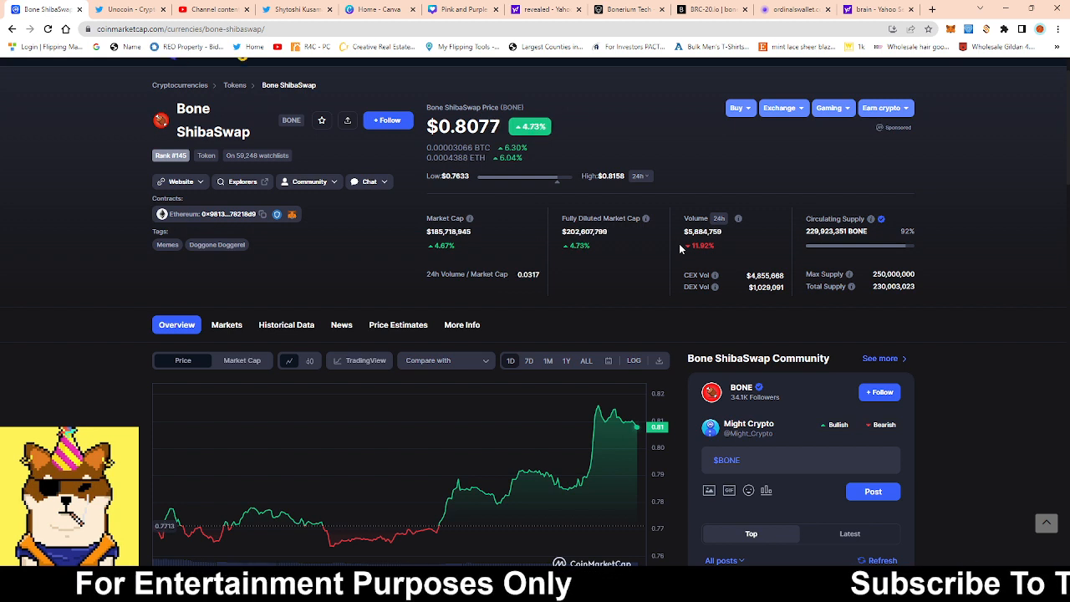
mouse_move(277, 286)
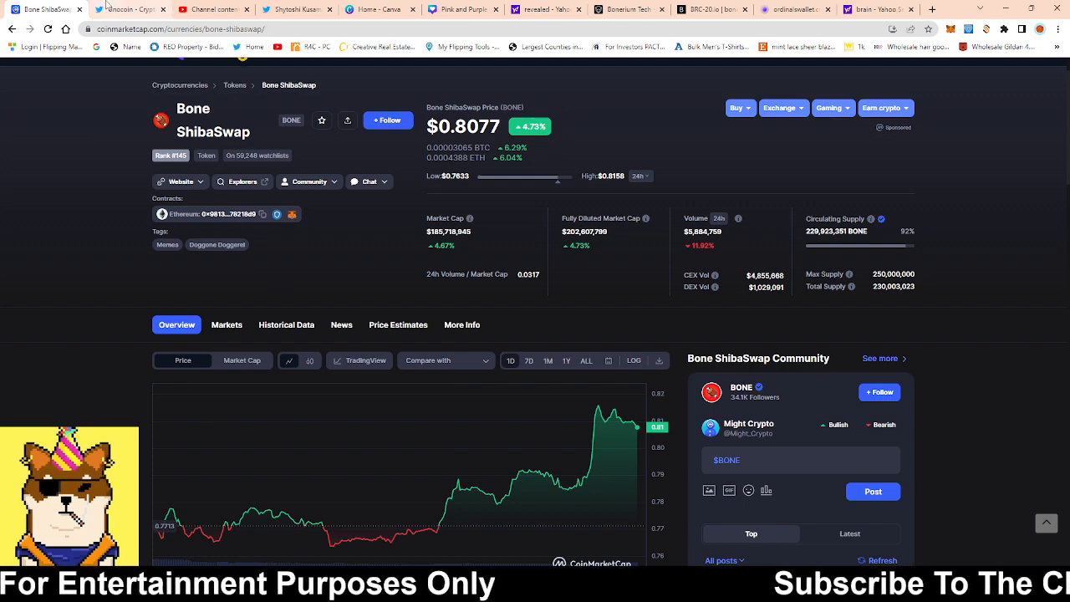
Switch to the Unocoin browser tab showing the BONE listing tweet
click(130, 8)
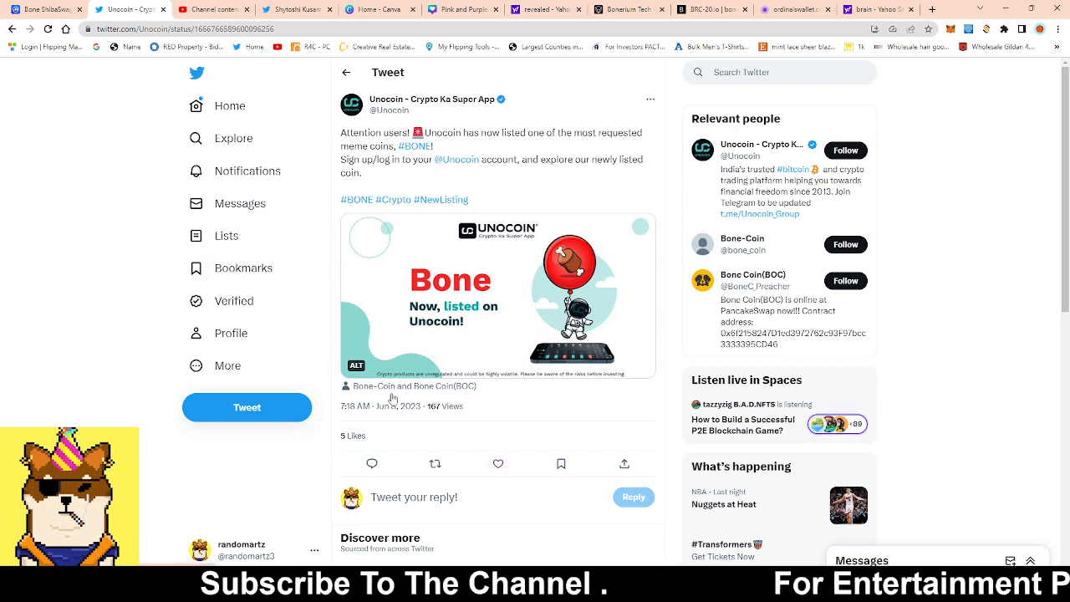
mouse_move(468, 449)
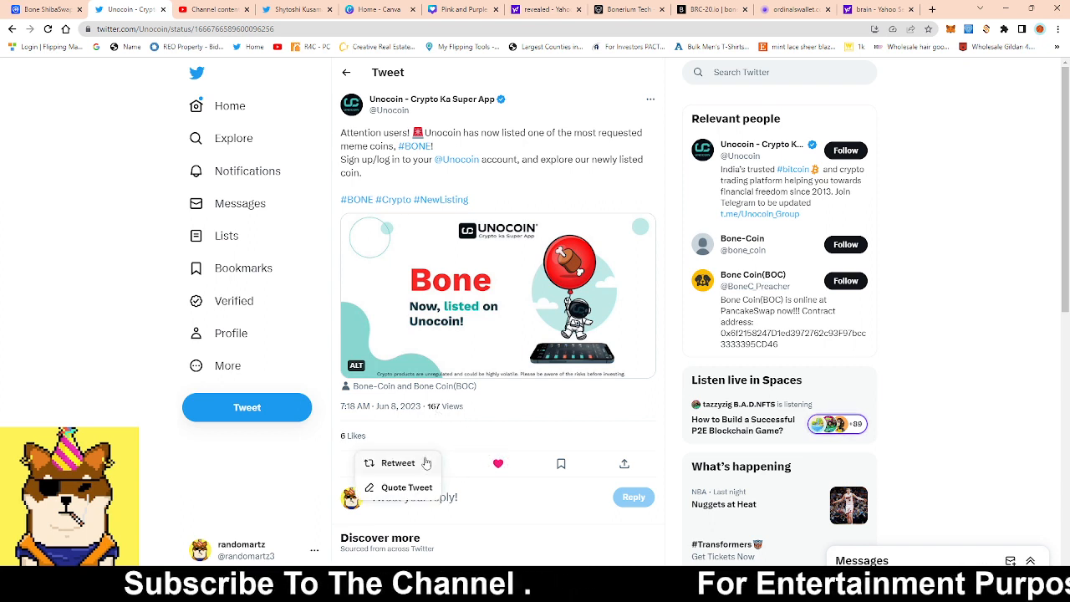
Retweet Unocoin's BONE listing tweet and return to the Bone ShibaSwap CoinMarketCap page
click(397, 463)
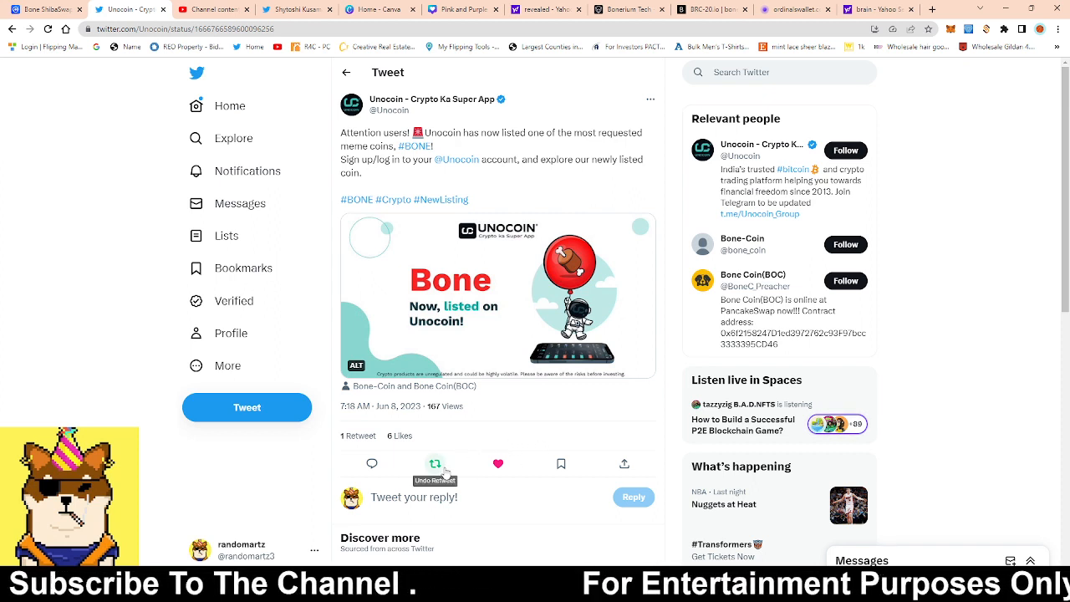
click(435, 464)
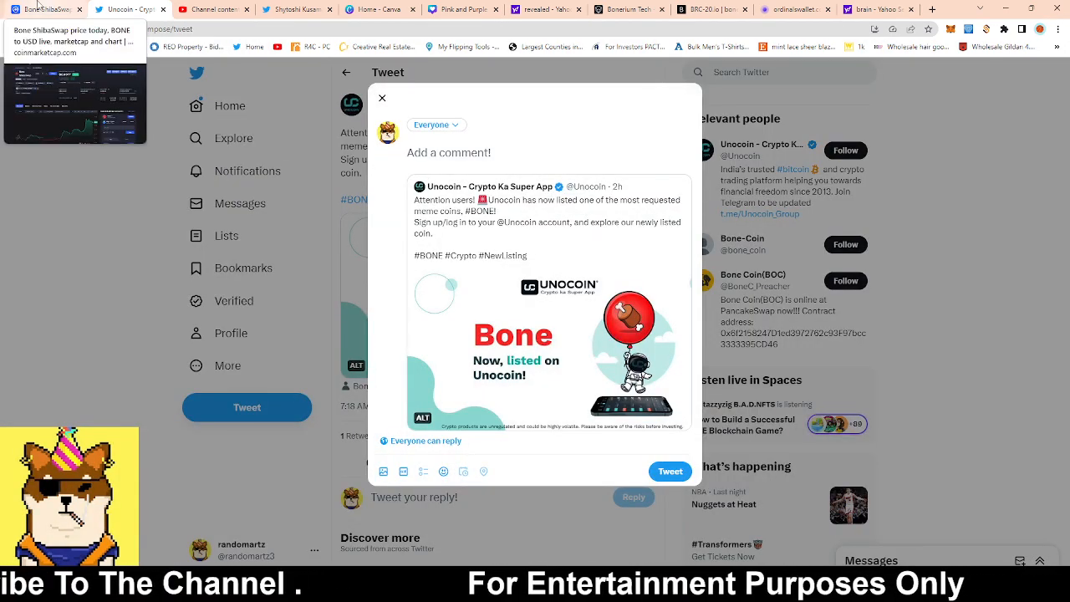
click(46, 9)
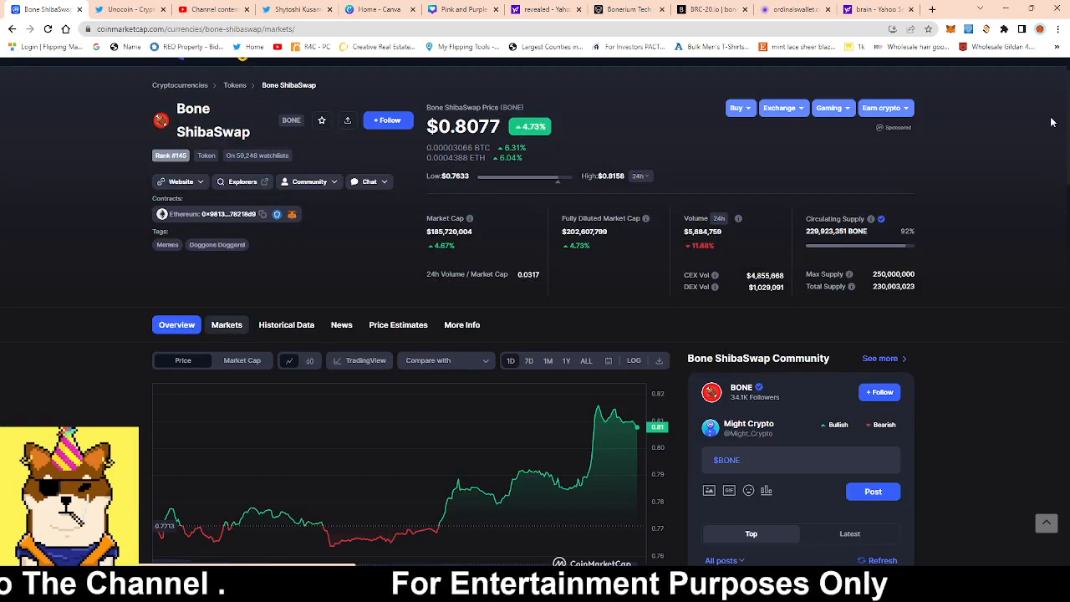
Show the Bone ShibaSwap Markets section and scroll through its 30 trading venues
click(226, 325)
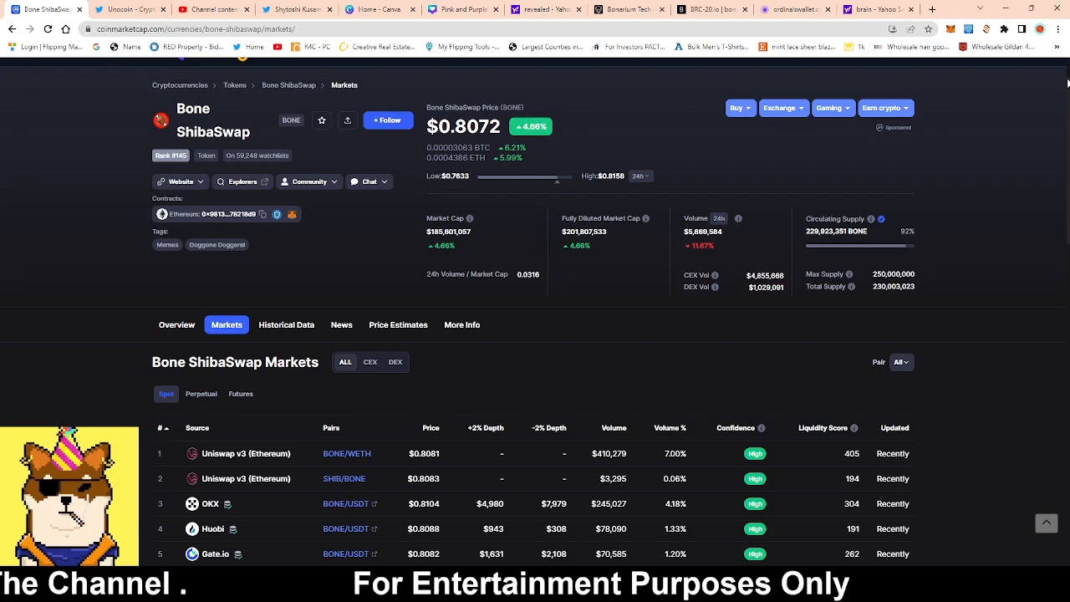
scroll(down, 3)
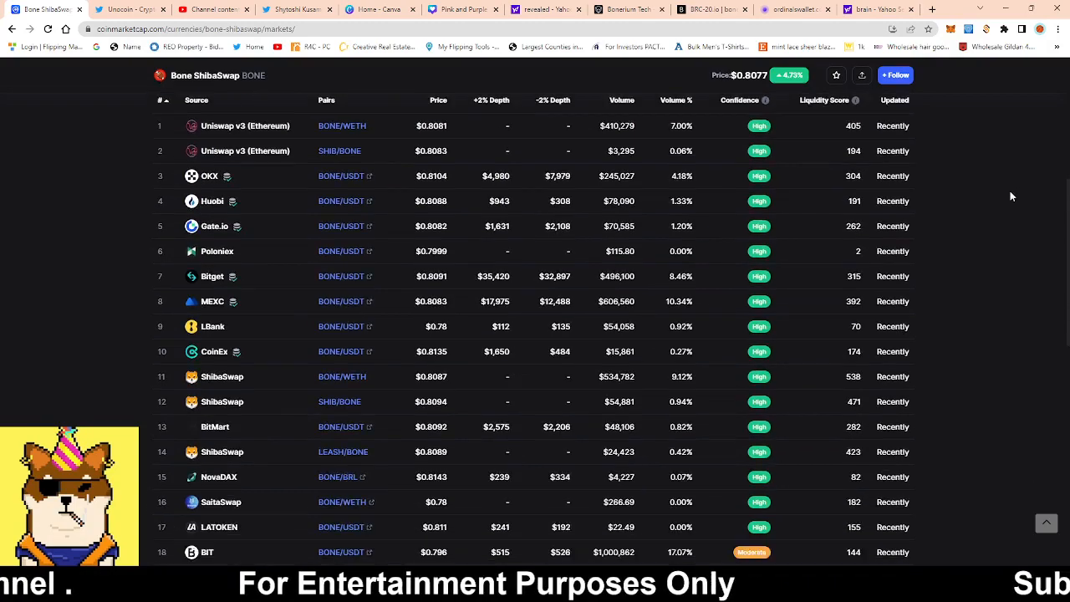
scroll(down, 3)
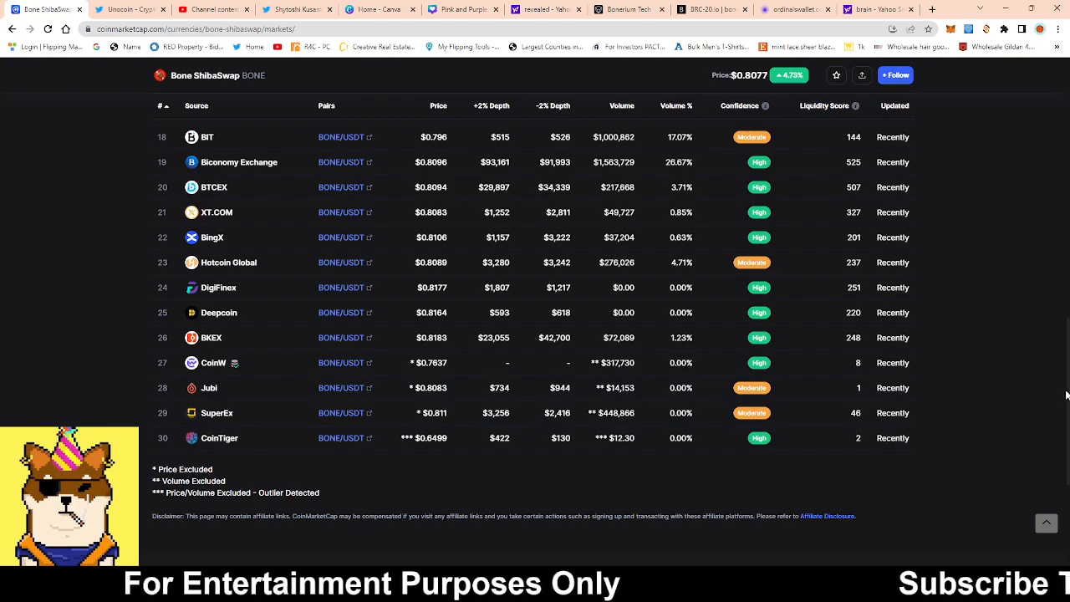
scroll(up, 3)
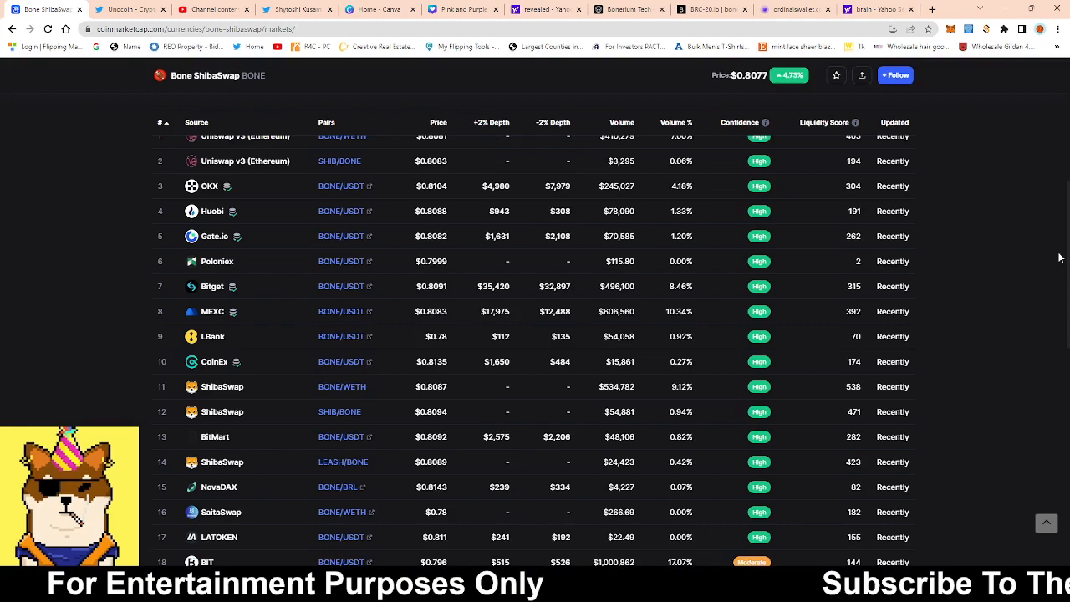
scroll(down, 3)
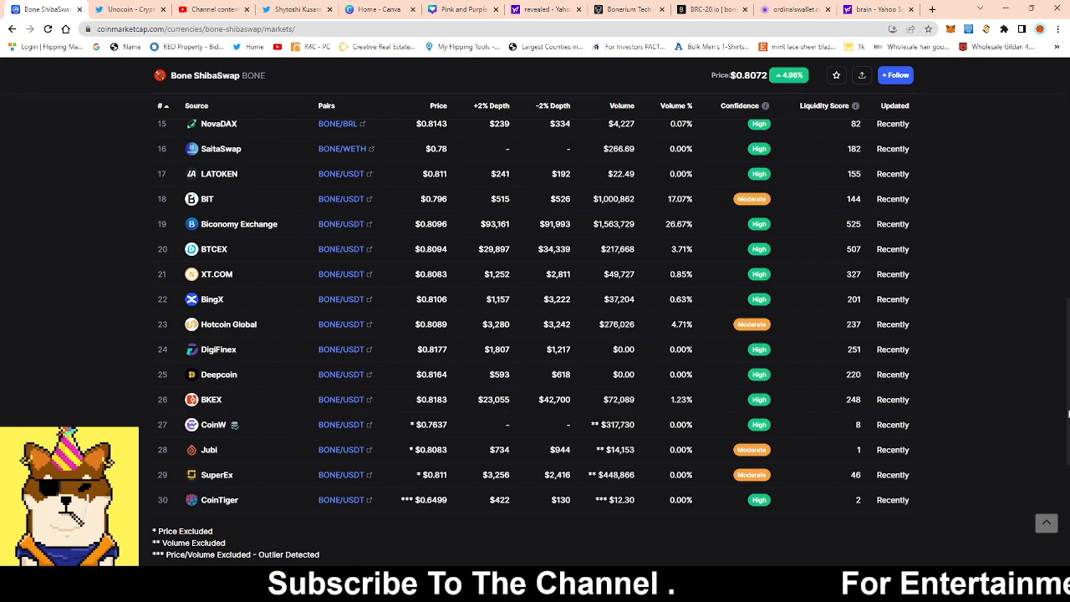
scroll(up, 3)
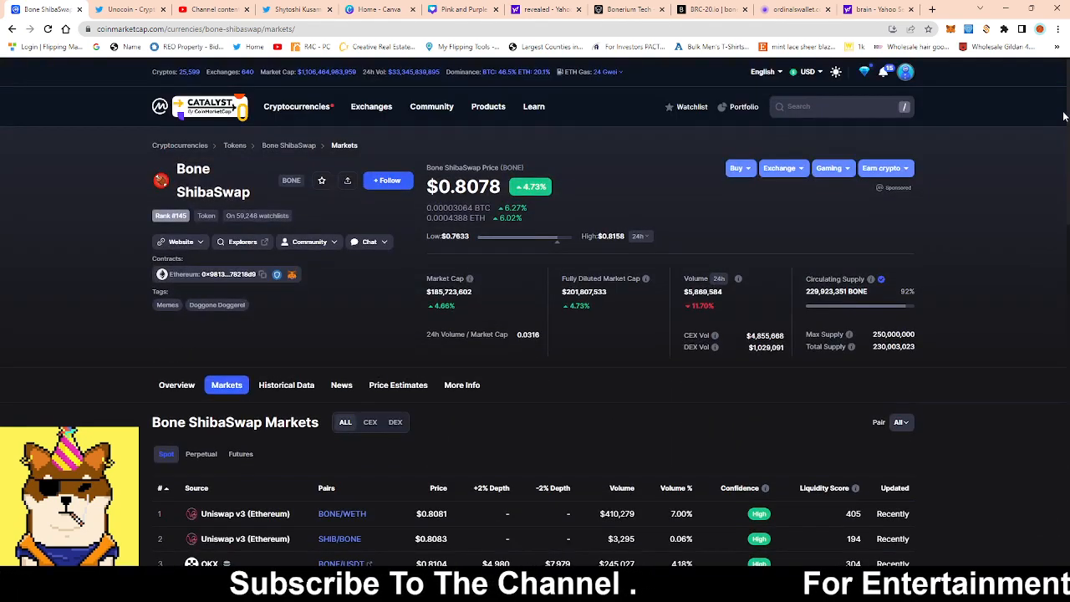